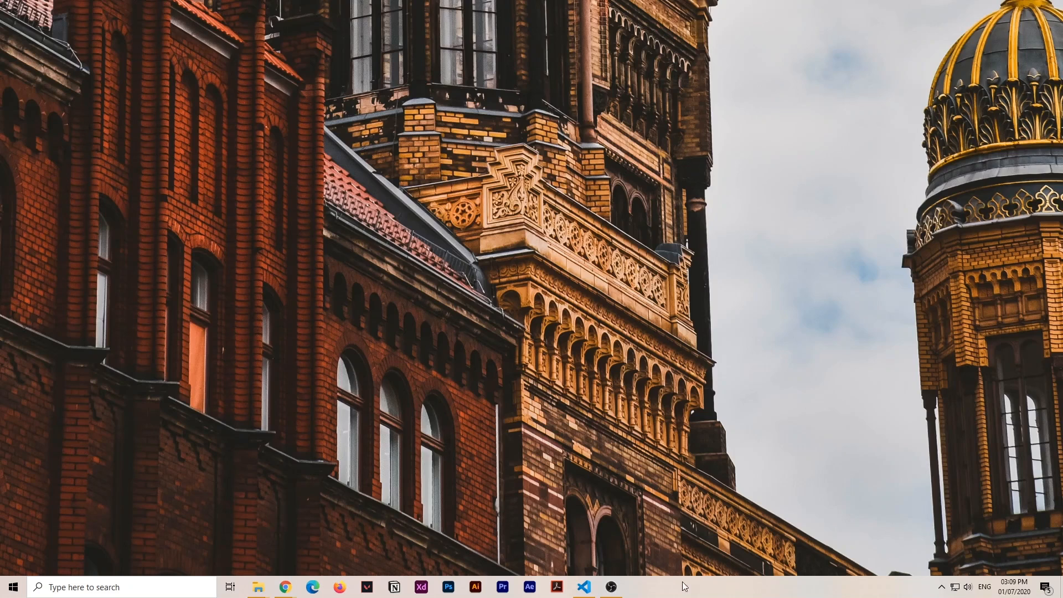
# Launch QPST Configuration from the Start menu to show the phone on COM5
pyautogui.click(12, 587)
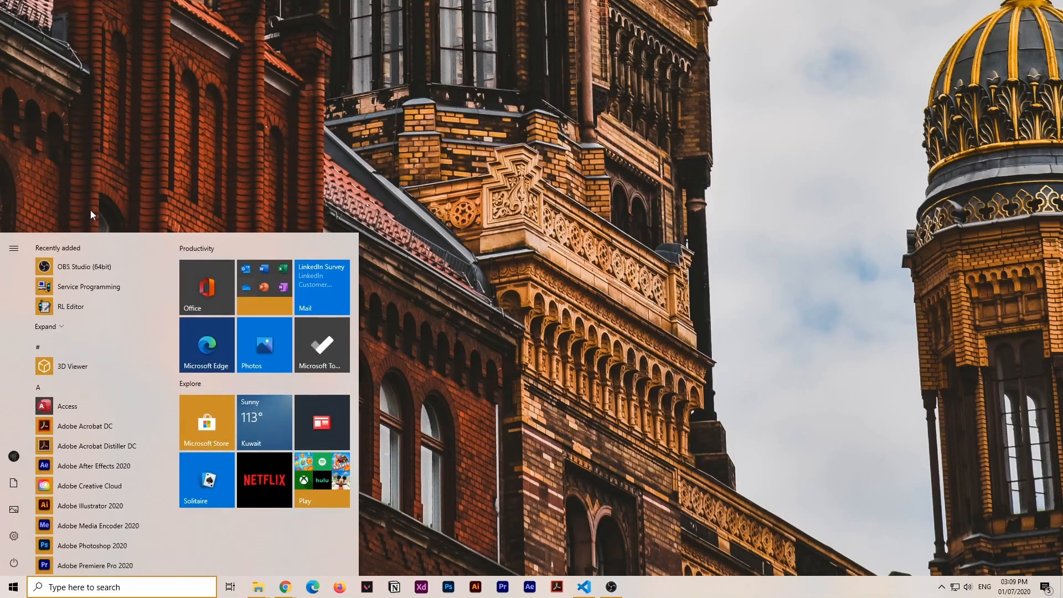
pyautogui.scroll(-3)
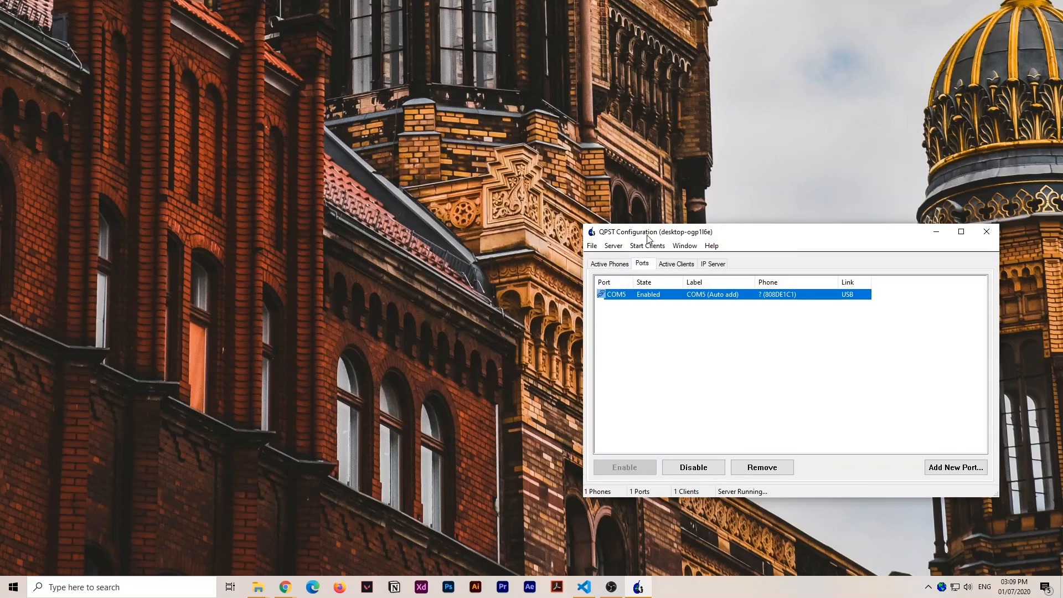
# Launch EFS Explorer from QPST Configuration's Start Clients menu
pyautogui.click(646, 246)
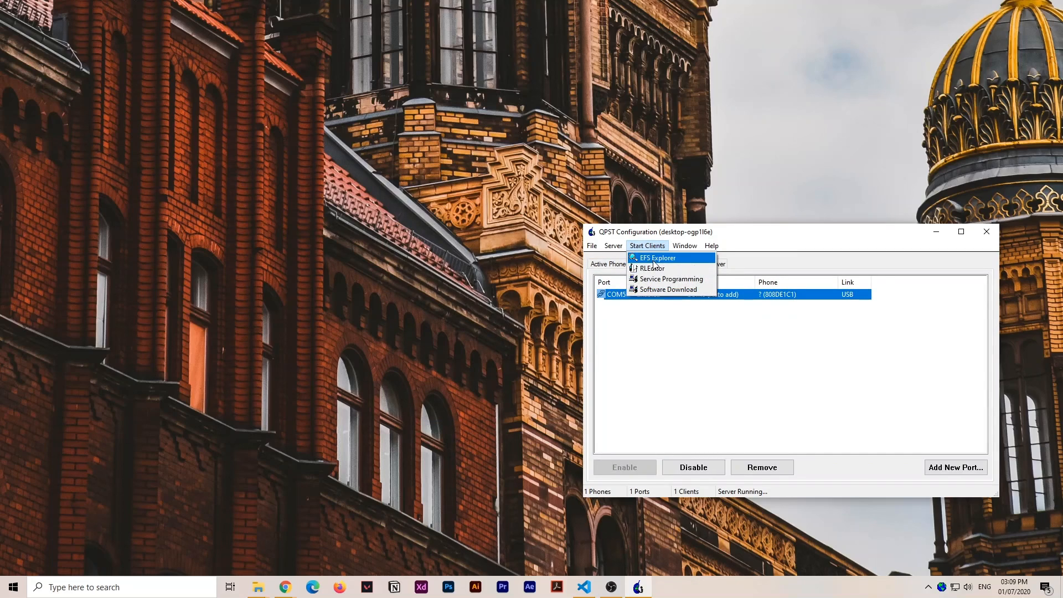
pyautogui.click(655, 257)
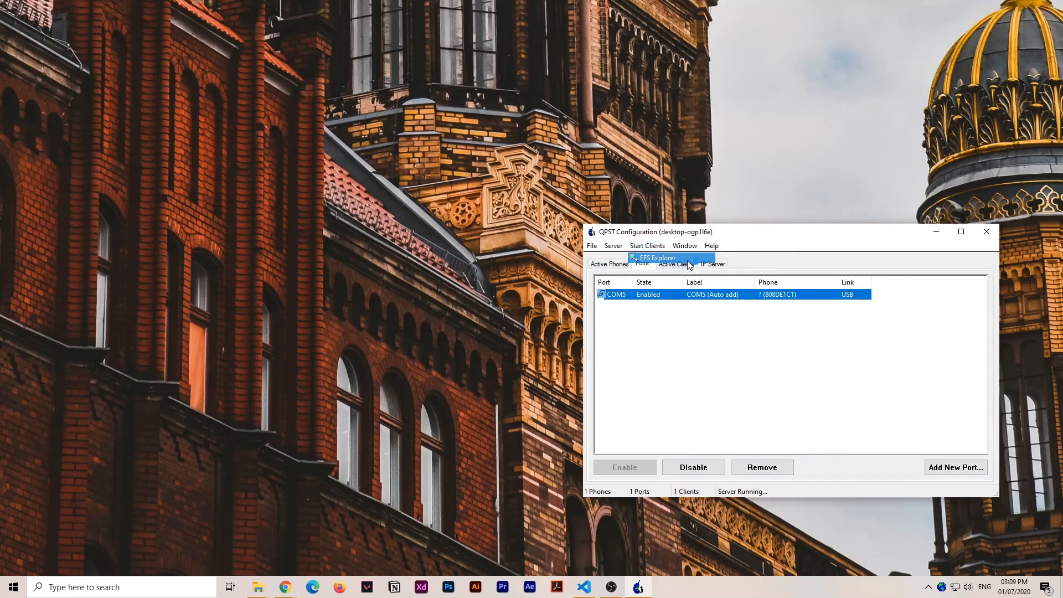
pyautogui.click(657, 257)
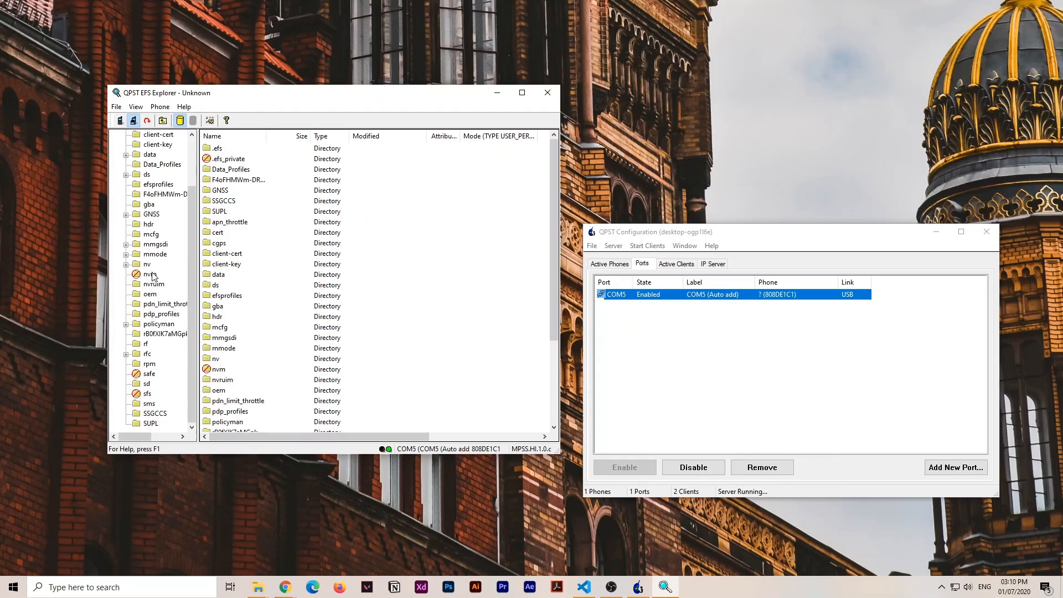
# Copy policyman/carrier_policy.xml from the phone into the PC's QPST bin folder
pyautogui.click(159, 324)
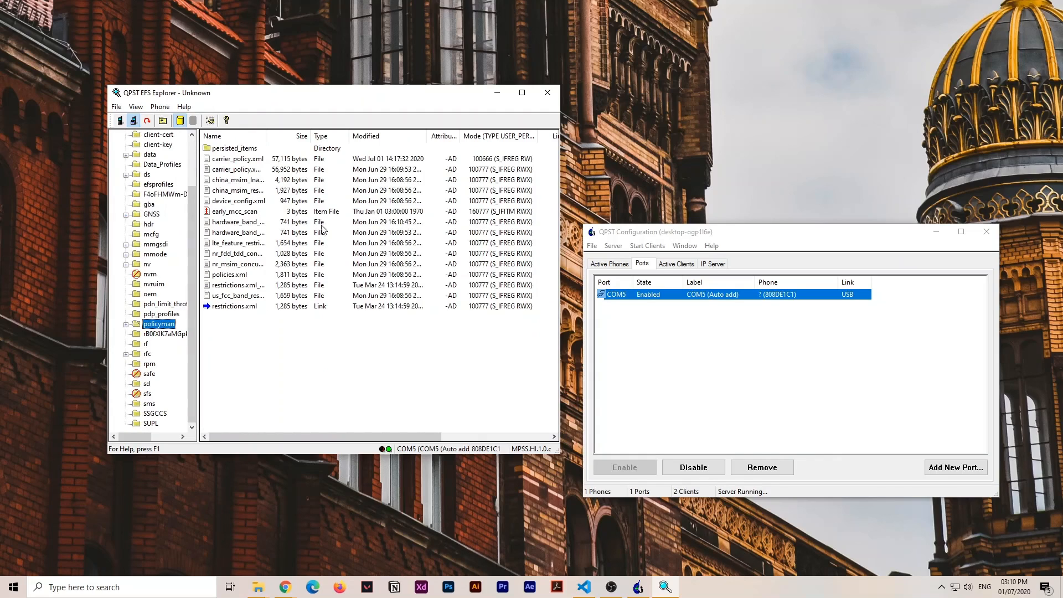
pyautogui.click(237, 169)
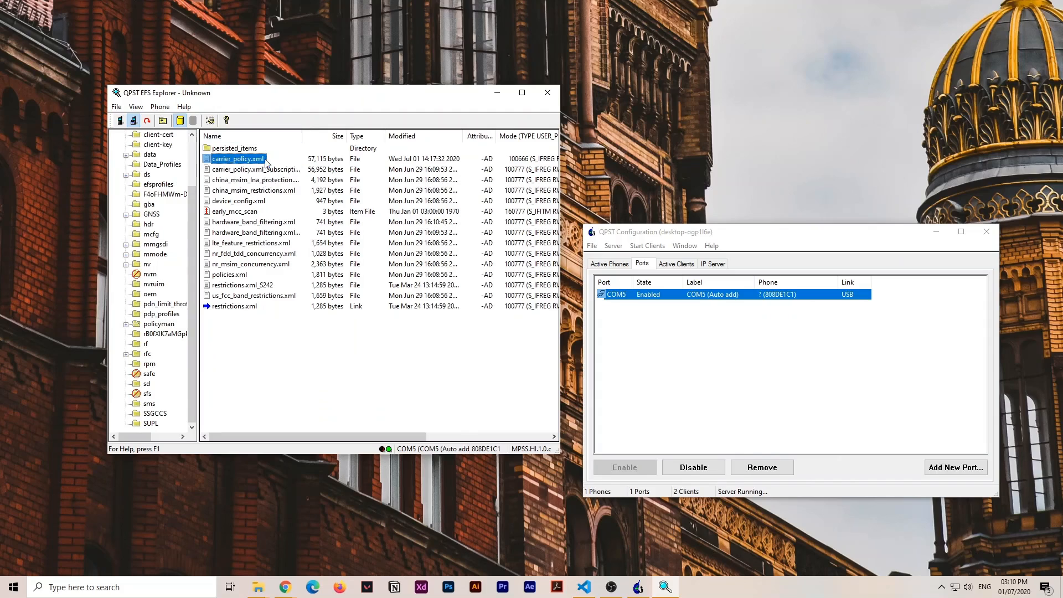
pyautogui.rightClick(238, 159)
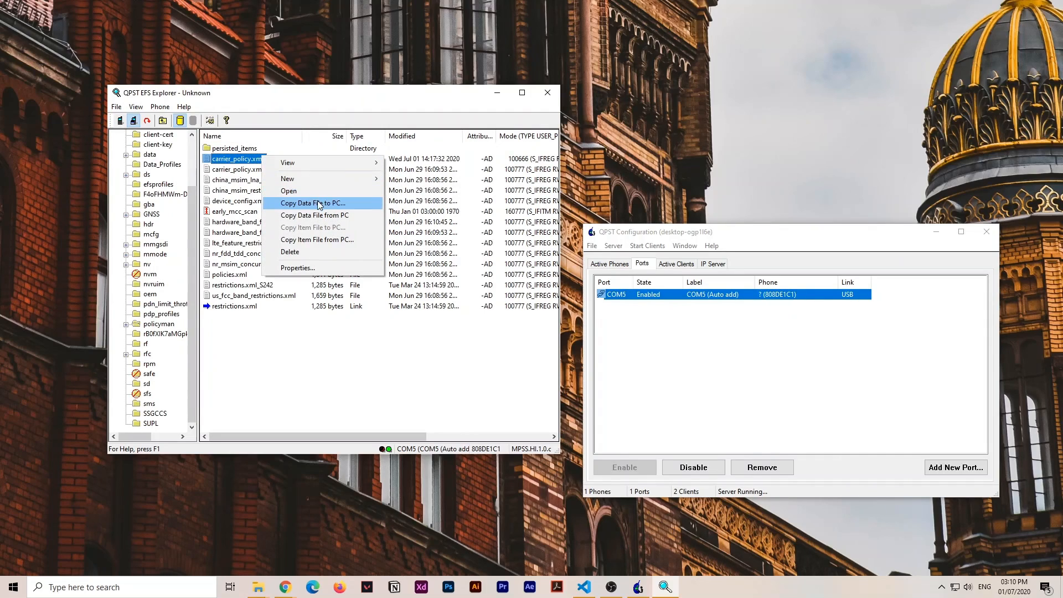
pyautogui.click(312, 203)
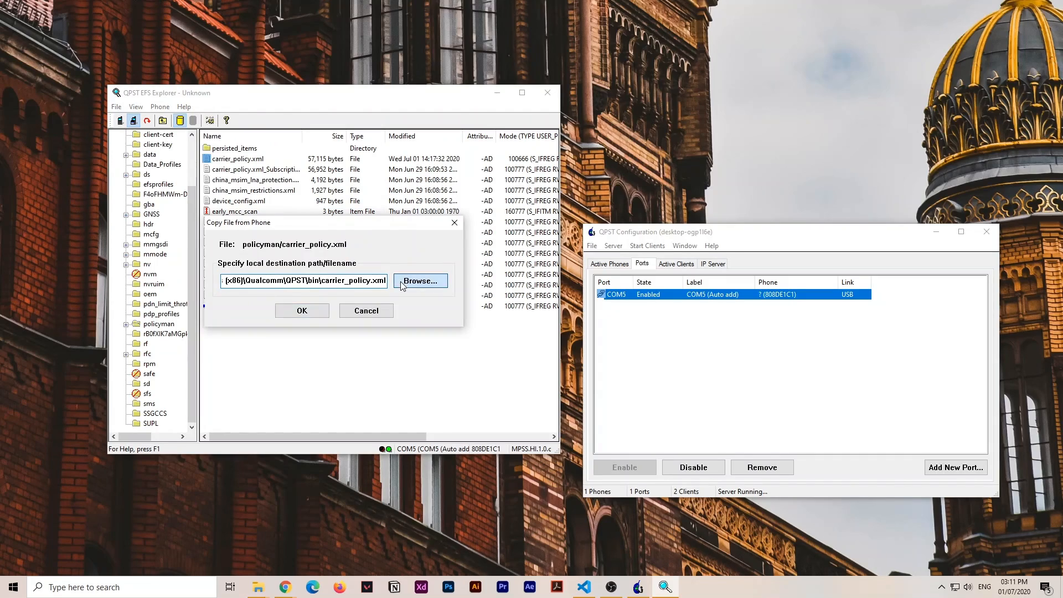
pyautogui.click(420, 281)
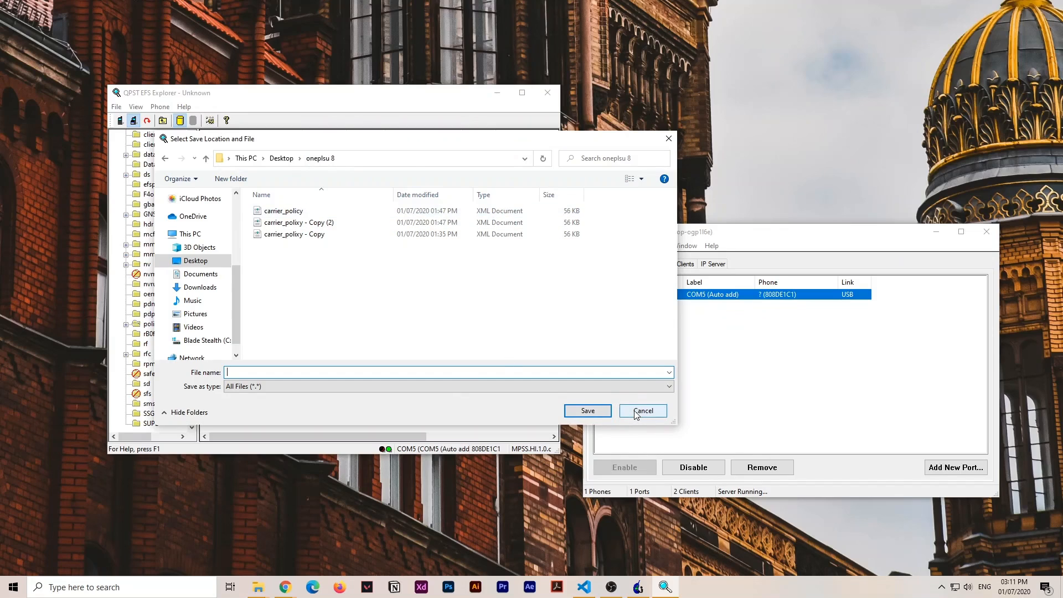
pyautogui.click(641, 410)
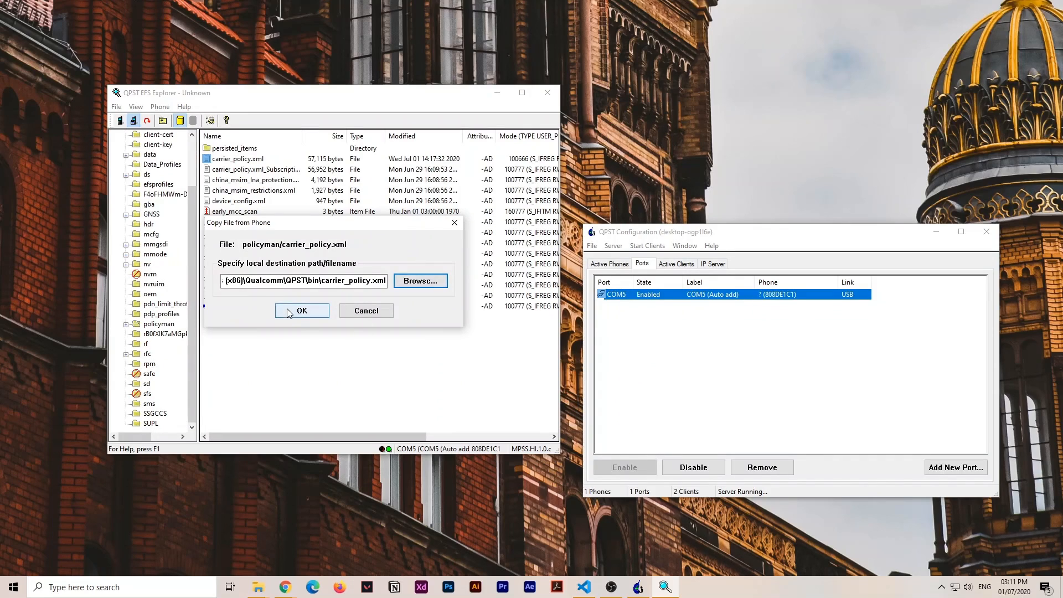
pyautogui.click(302, 310)
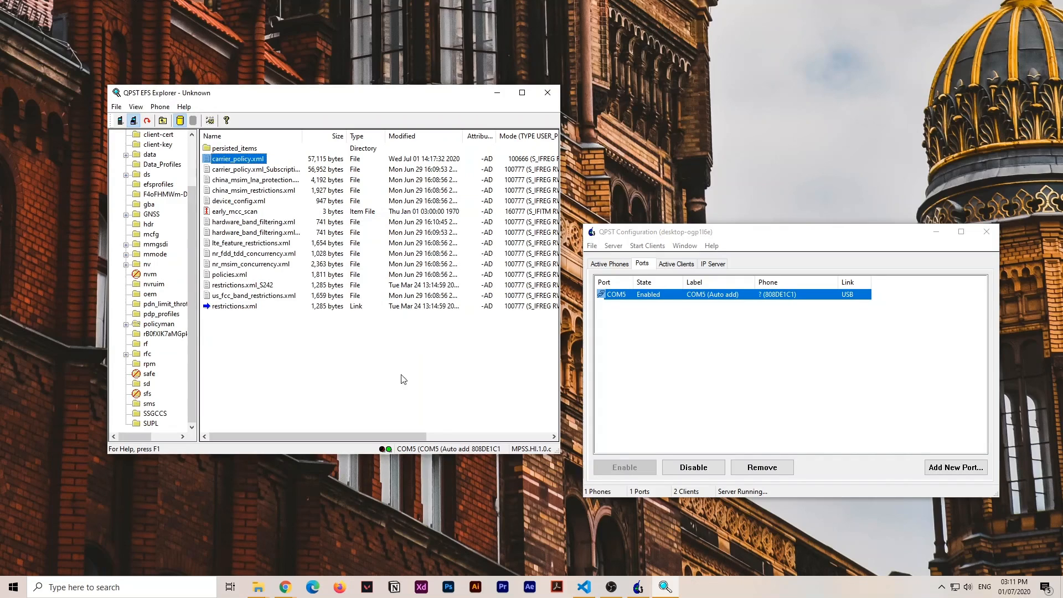
# Preview carrier_policy in Desktop\oneplsu 8, then open 'carrier_polixy - Copy' in VS Code
pyautogui.click(547, 92)
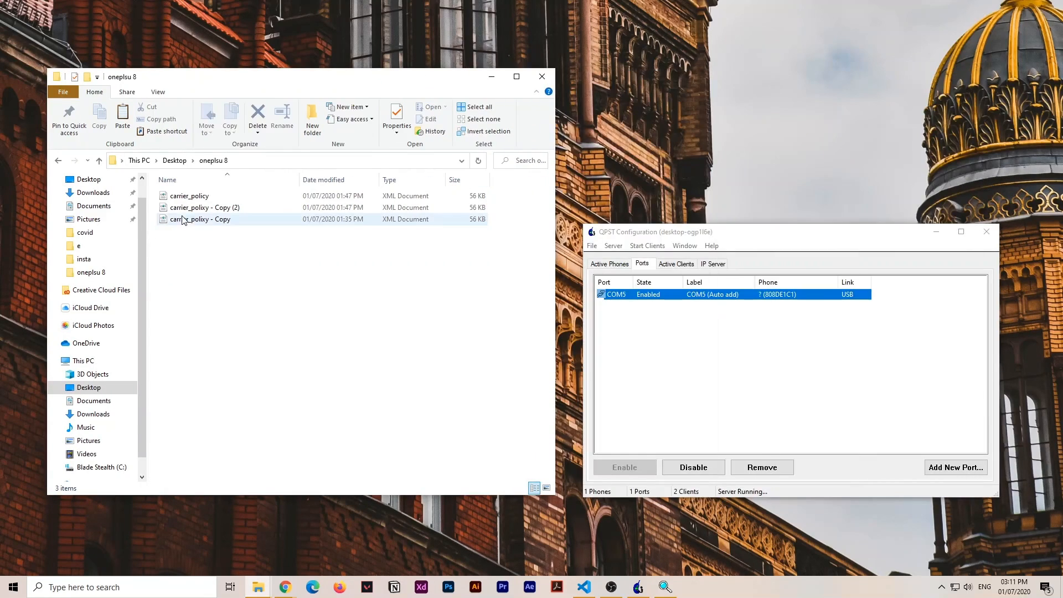
pyautogui.doubleClick(190, 196)
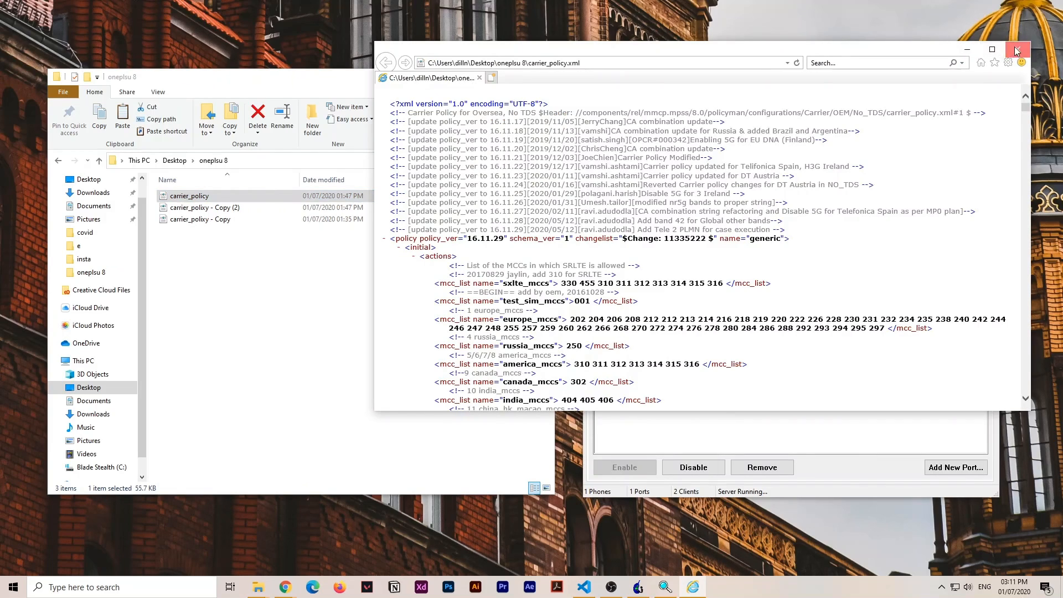
pyautogui.click(1017, 50)
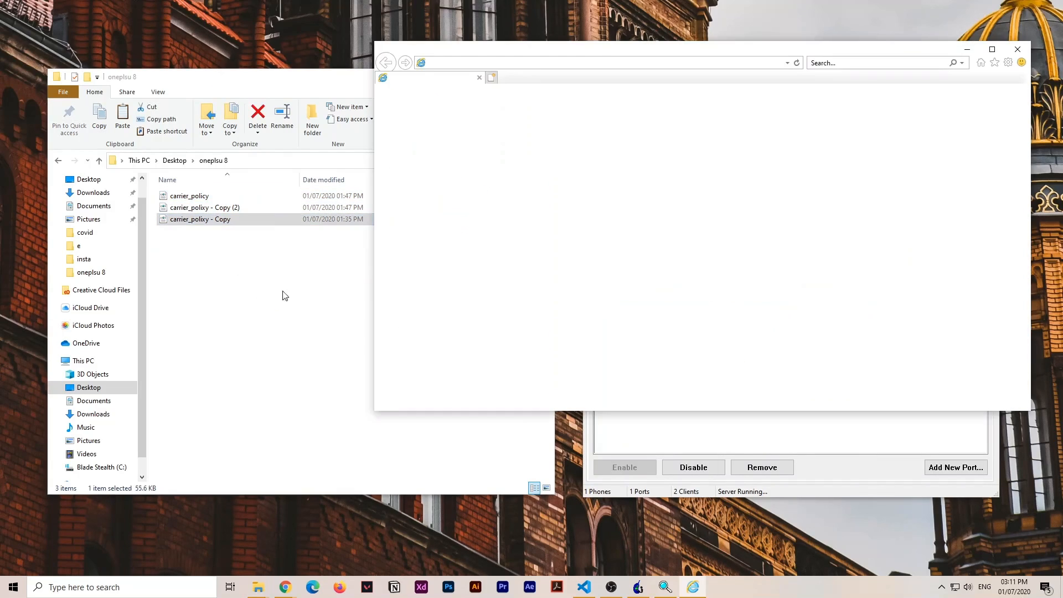
pyautogui.rightClick(200, 220)
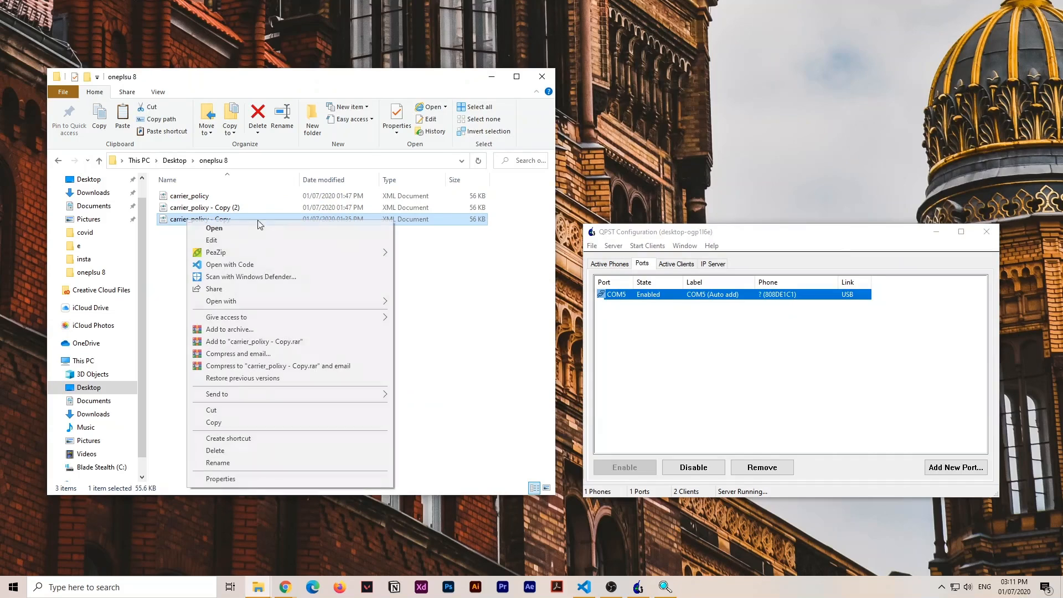
pyautogui.click(229, 265)
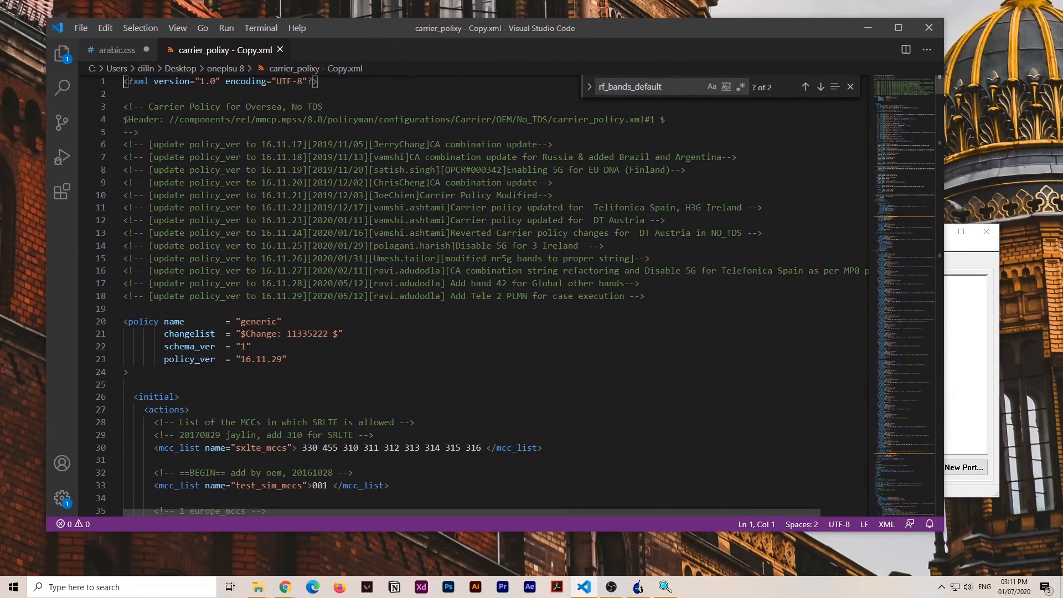
pyautogui.scroll(-3)
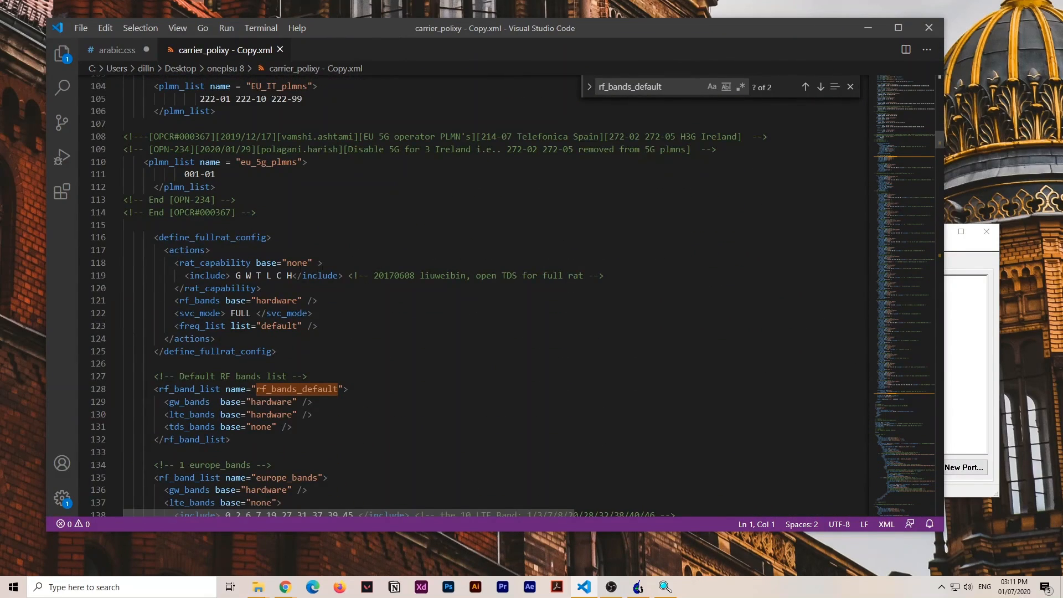
pyautogui.moveTo(174, 263); pyautogui.dragTo(262, 288)
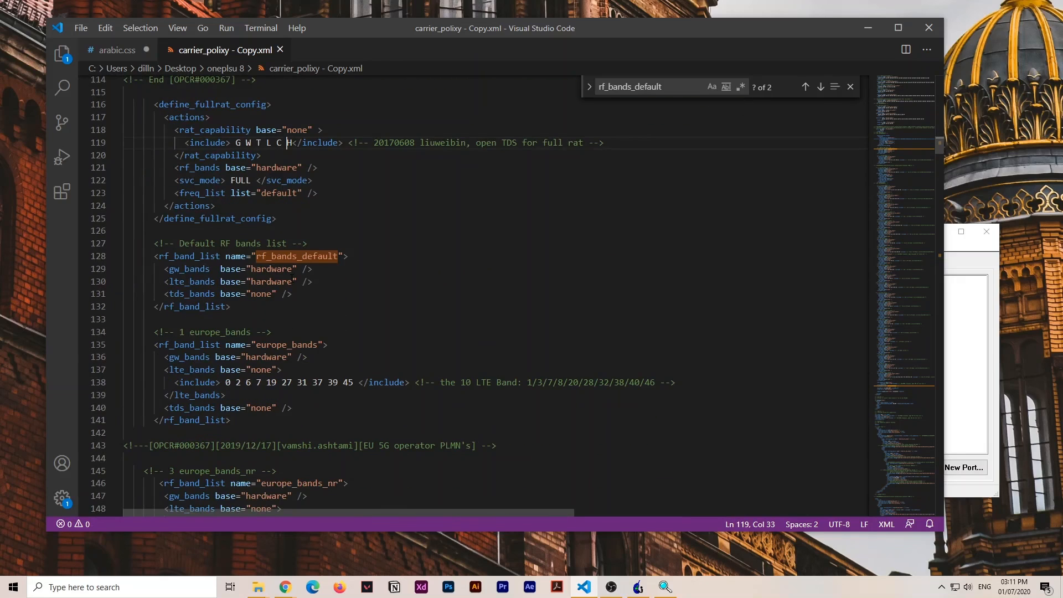
pyautogui.scroll(-3)
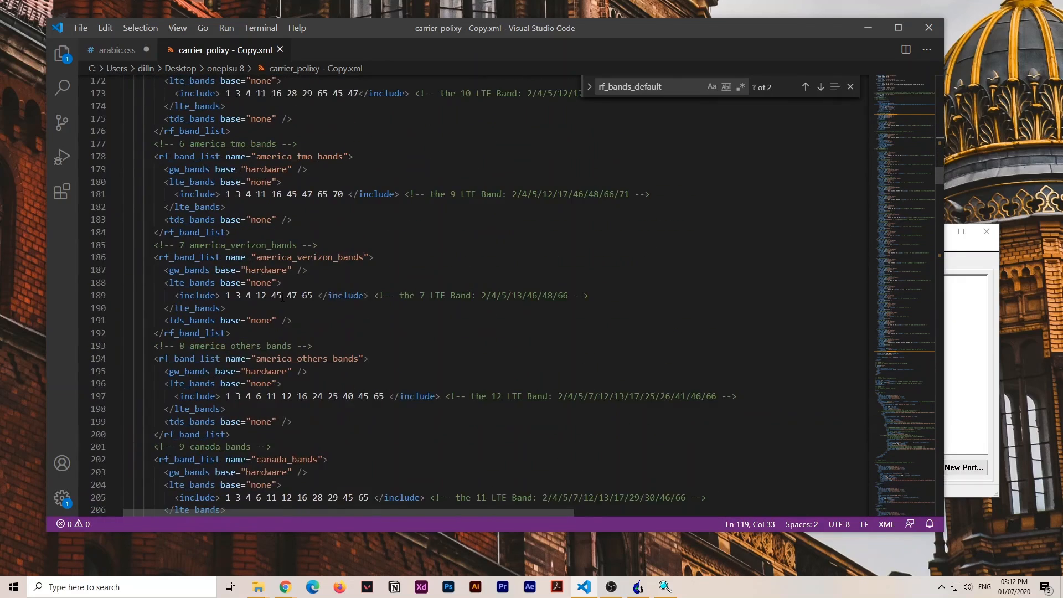
pyautogui.scroll(-3)
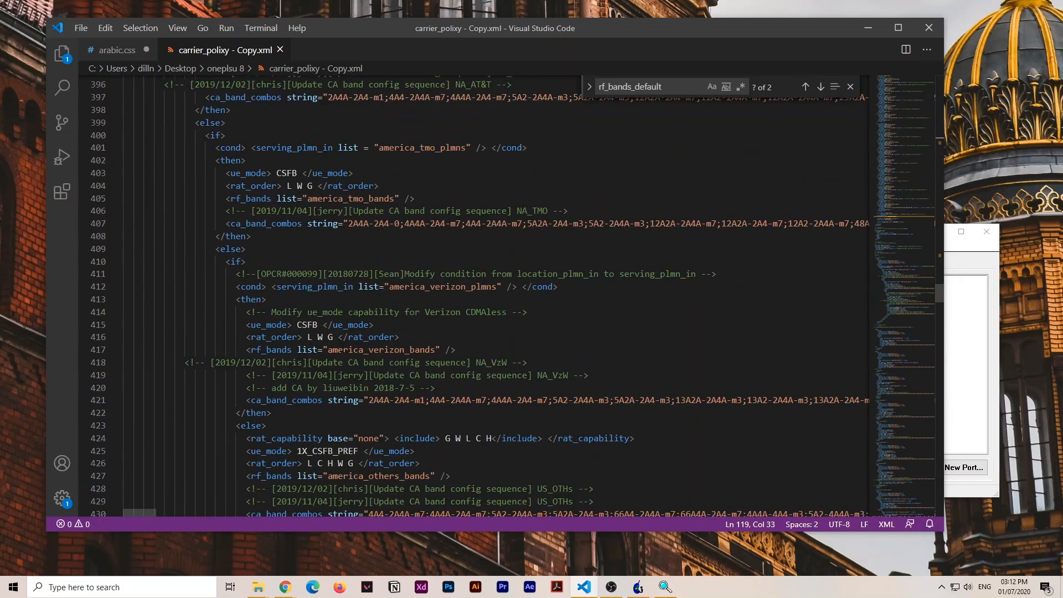
pyautogui.scroll(-3)
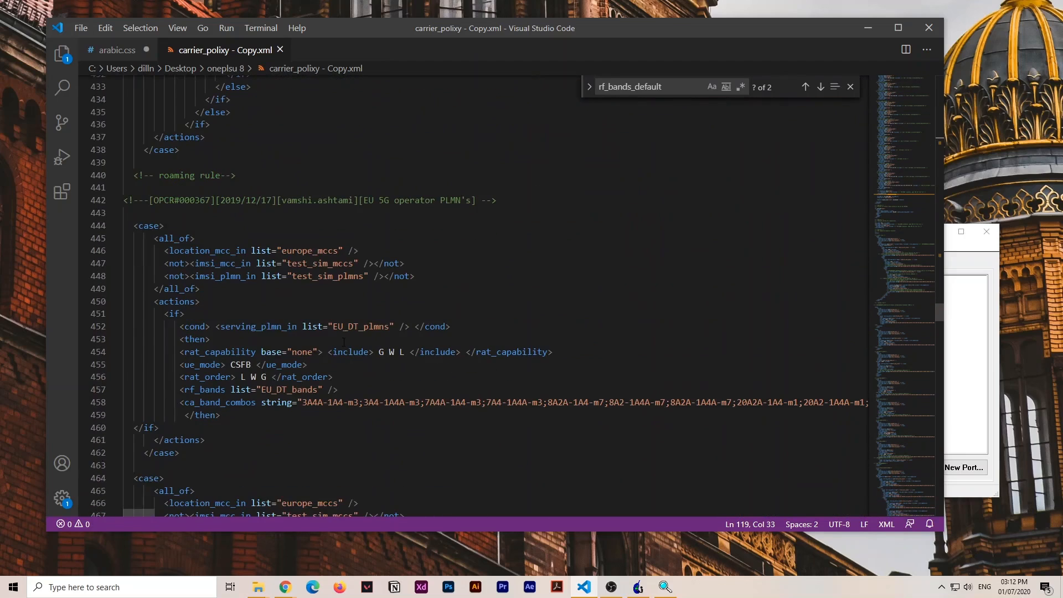
pyautogui.moveTo(183, 351); pyautogui.dragTo(319, 377)
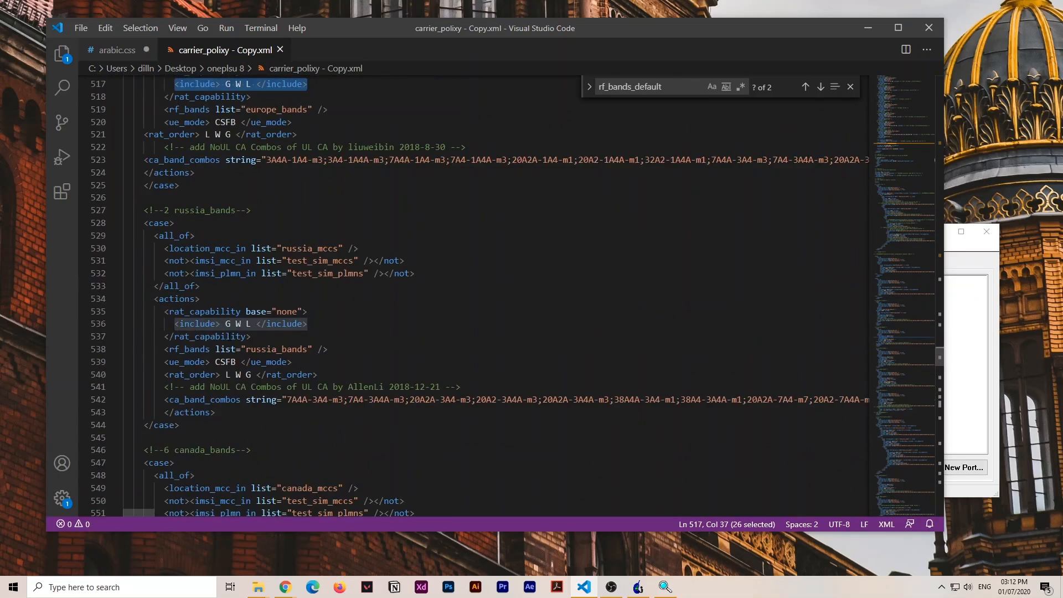
pyautogui.scroll(-3)
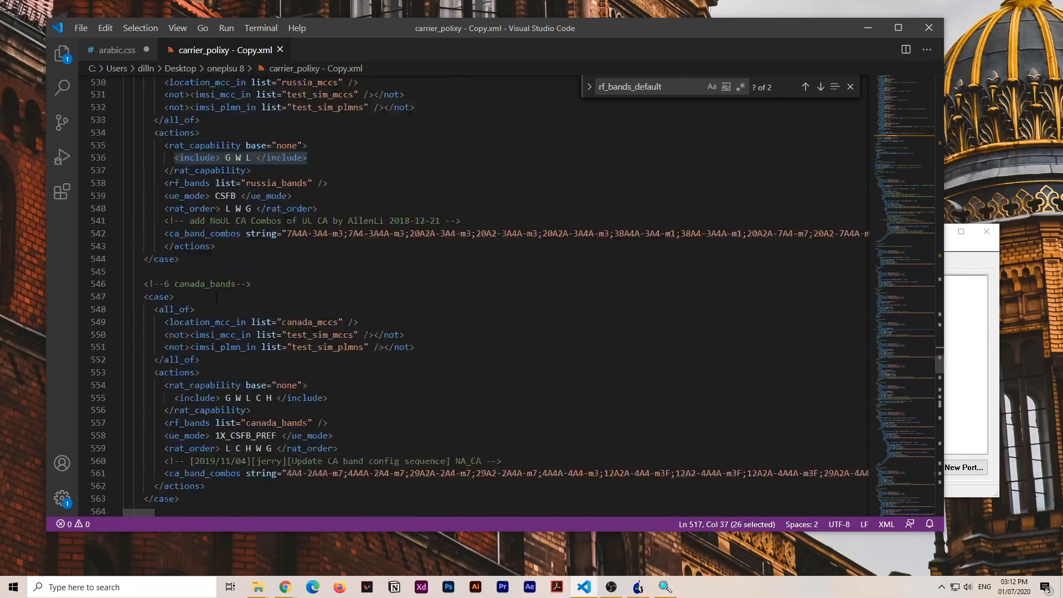
pyautogui.scroll(-3)
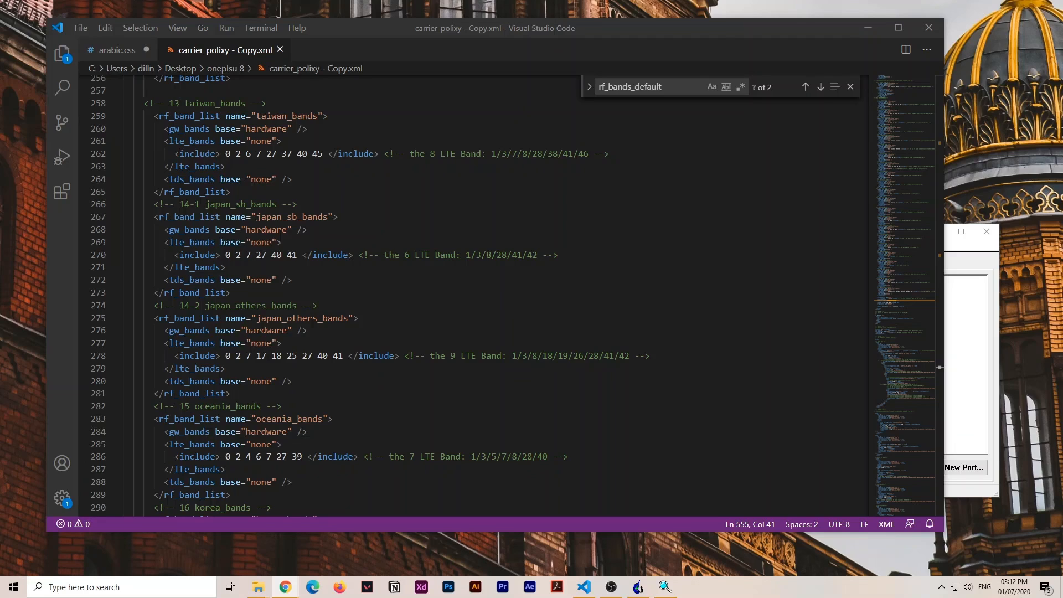
# Add nr5g_sa_bands and nr5g_nsa_bands with base hardware to the rf_bands_default list
pyautogui.click(671, 86)
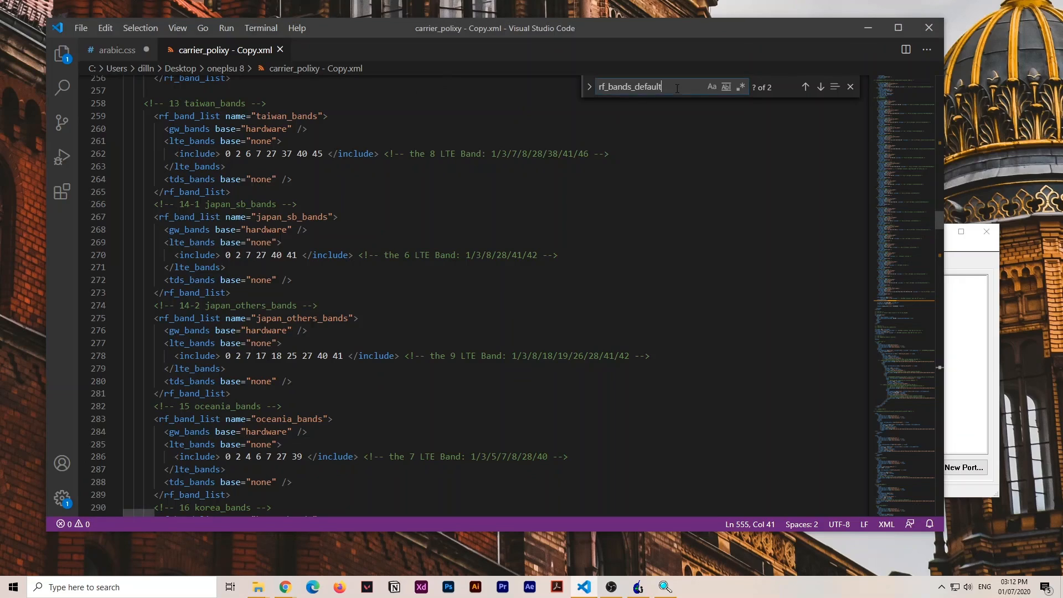
pyautogui.click(805, 87)
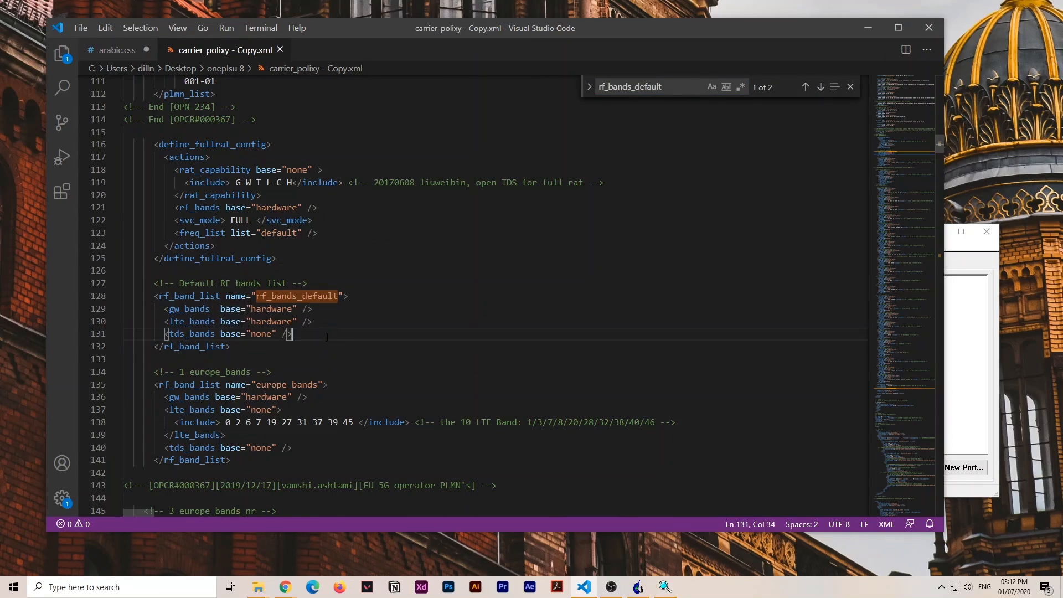
pyautogui.scroll(-3)
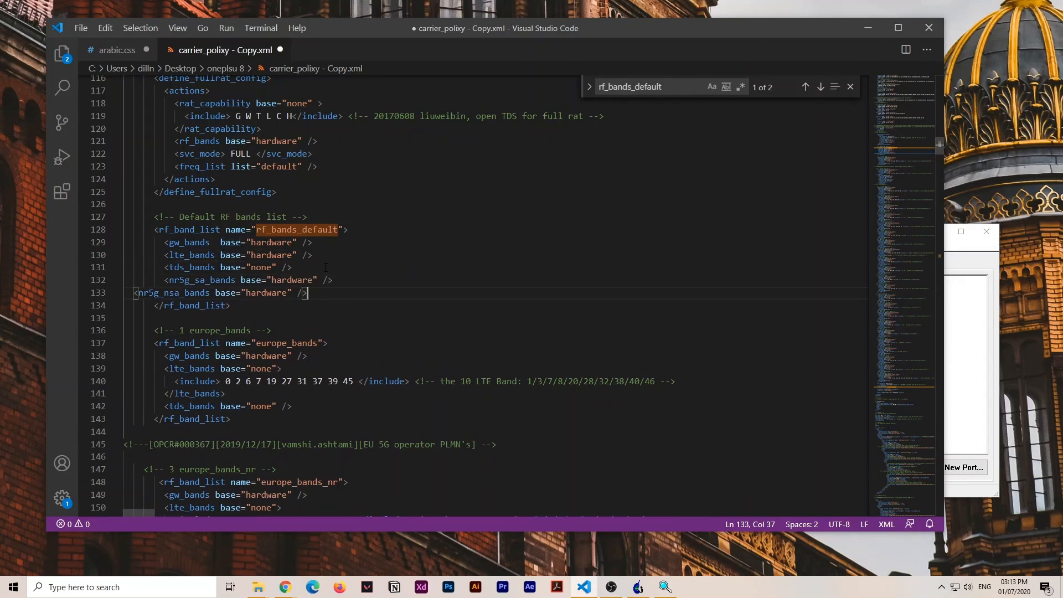
pyautogui.click(133, 293)
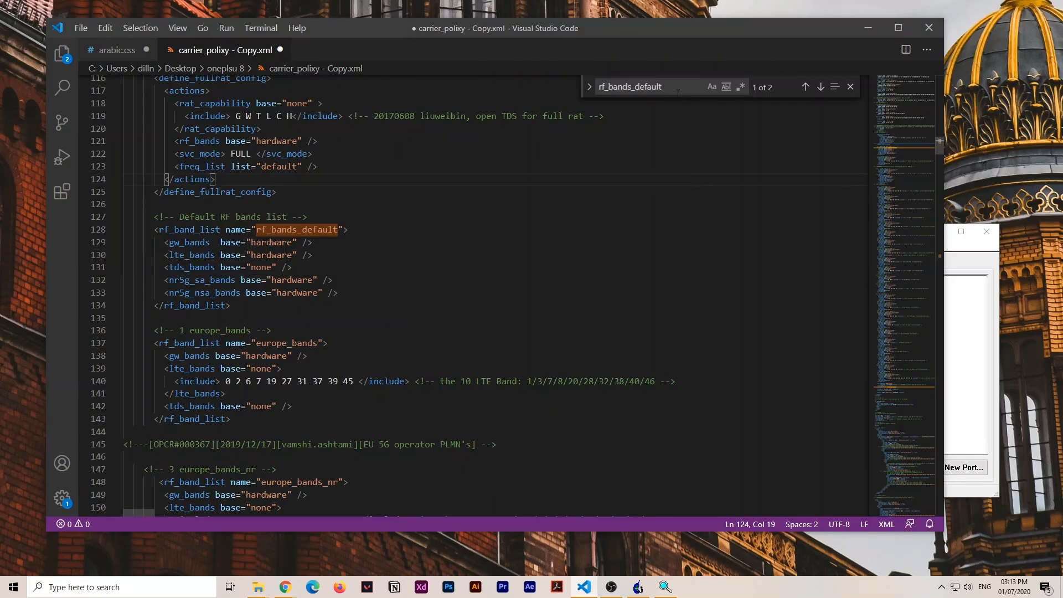
pyautogui.write('define_fullrat_config')
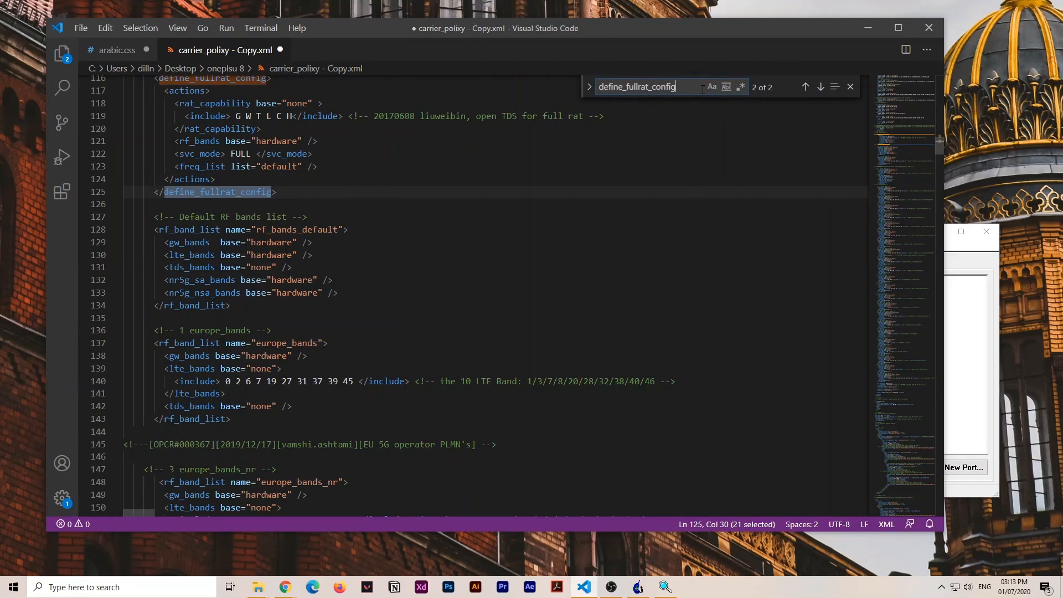
# Append 5G to the full-RAT rat_capability so it reads G W T L C H 5G
pyautogui.click(804, 87)
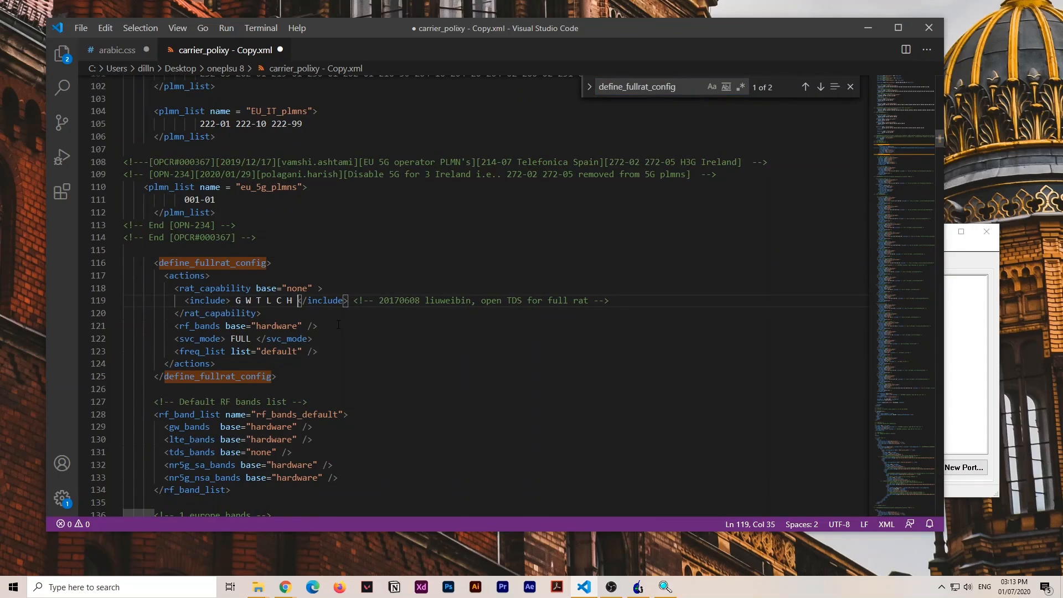
pyautogui.write('5g')
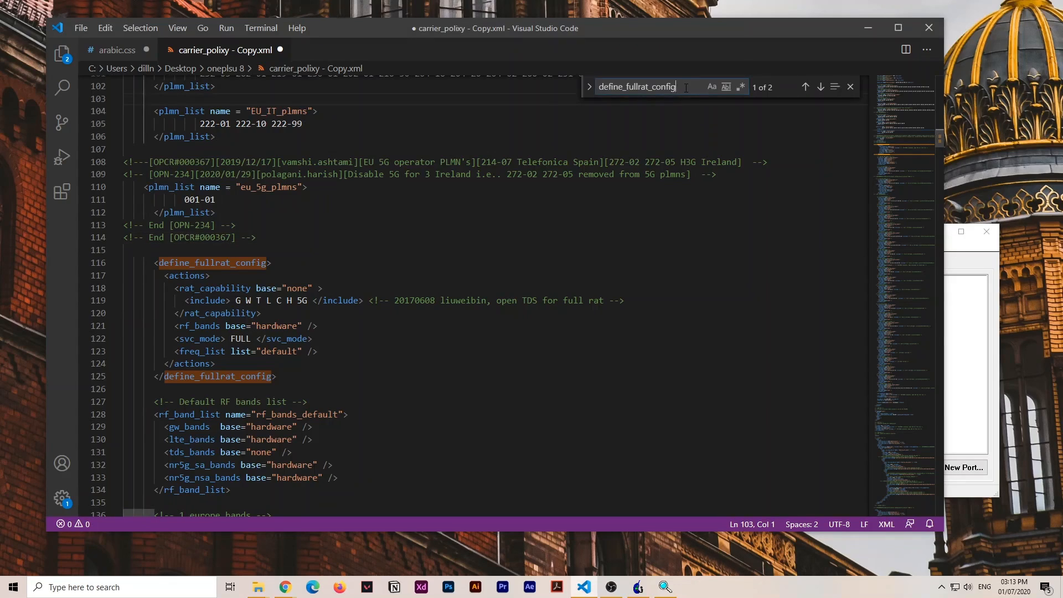
pyautogui.write('rat_capability')
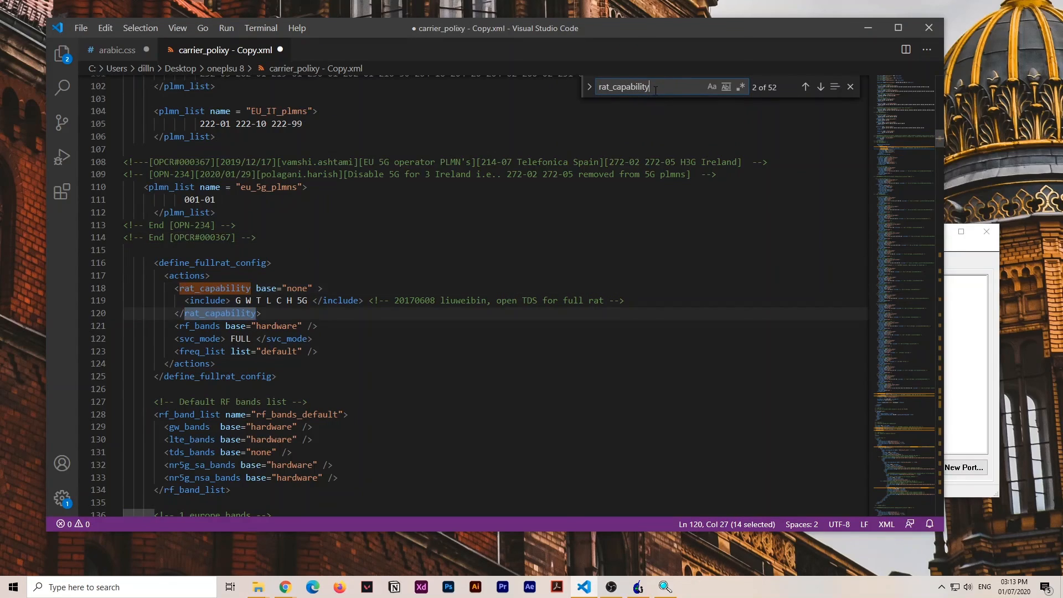
# Append 5G to later rat_capability lists, including lines 342, 373 and the factory test-SIM case
pyautogui.click(806, 87)
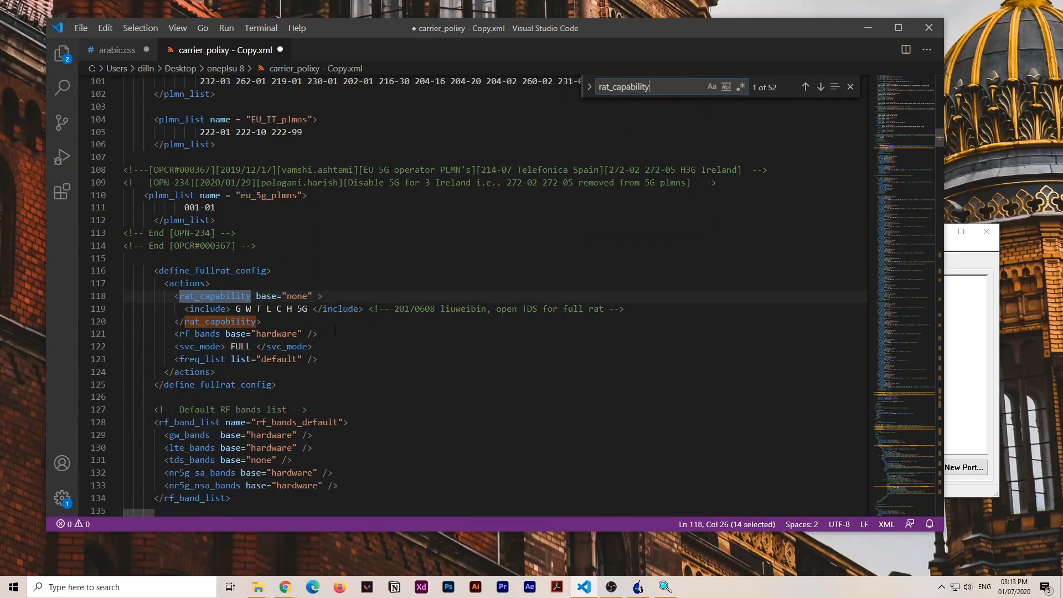
pyautogui.click(819, 87)
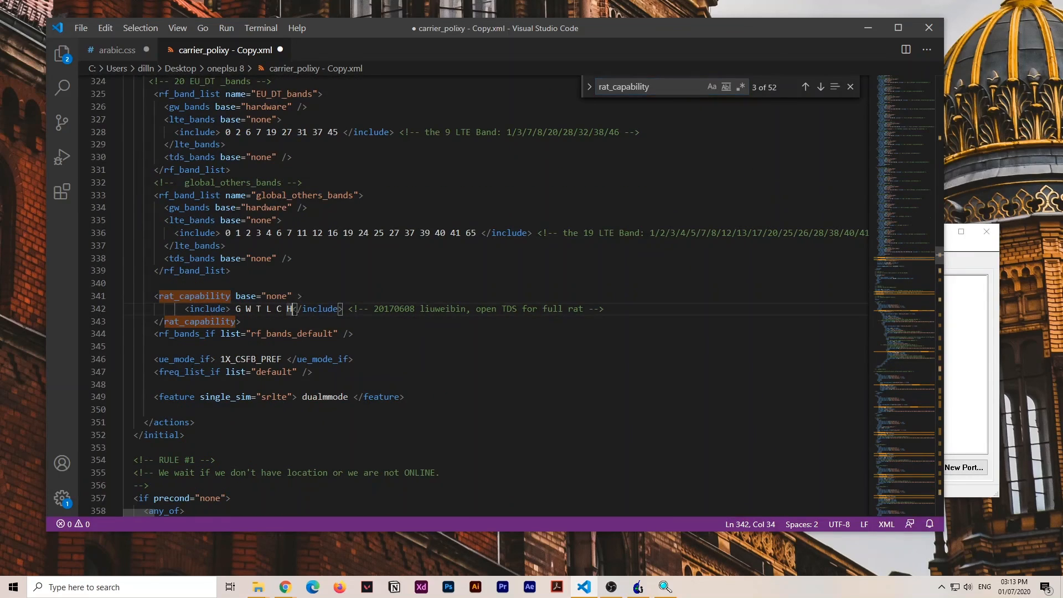
pyautogui.write('5G')
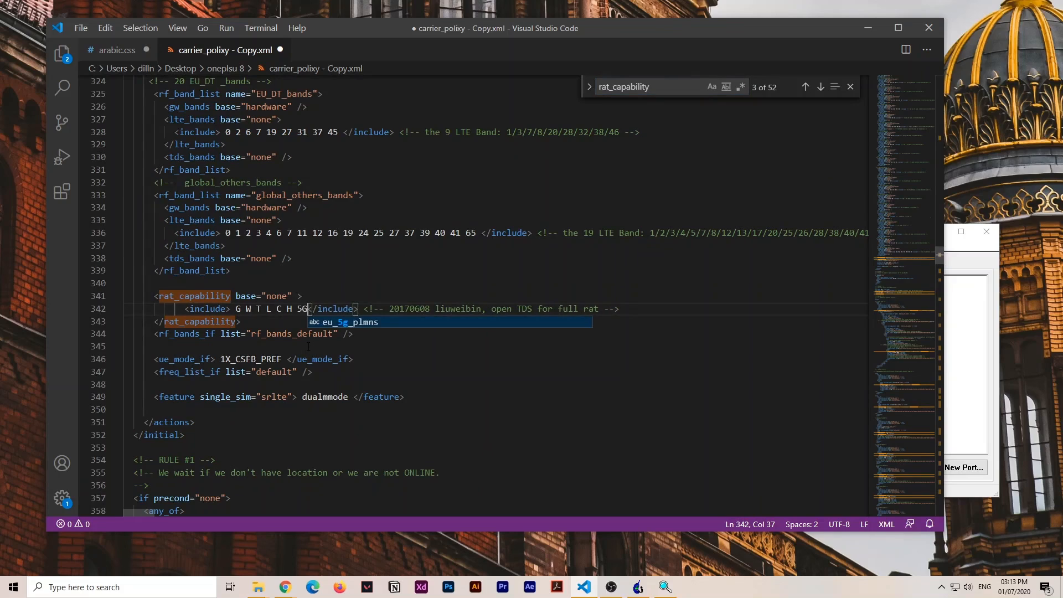
pyautogui.click(804, 87)
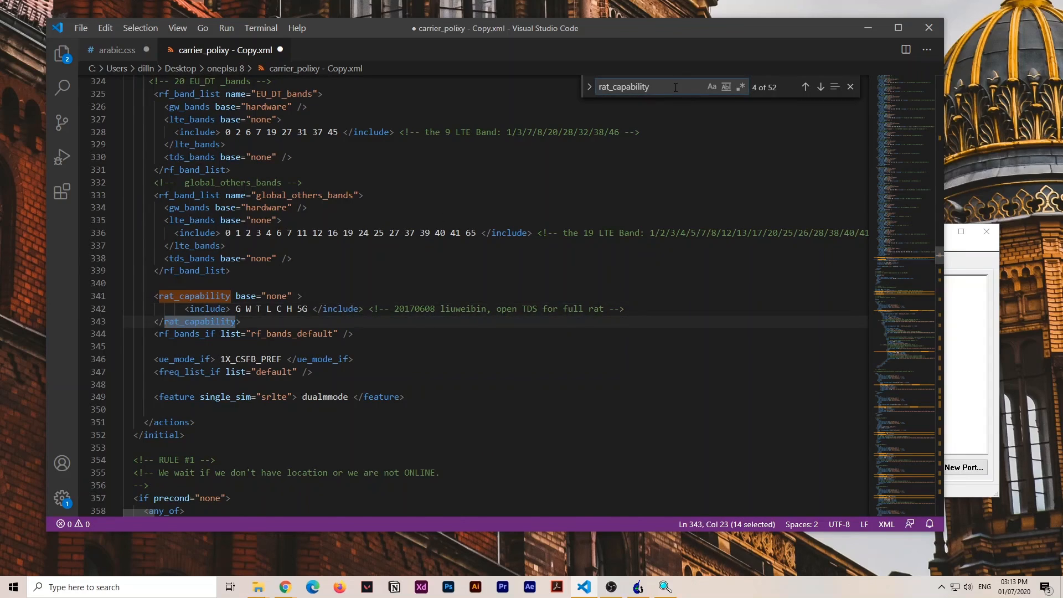
pyautogui.click(804, 86)
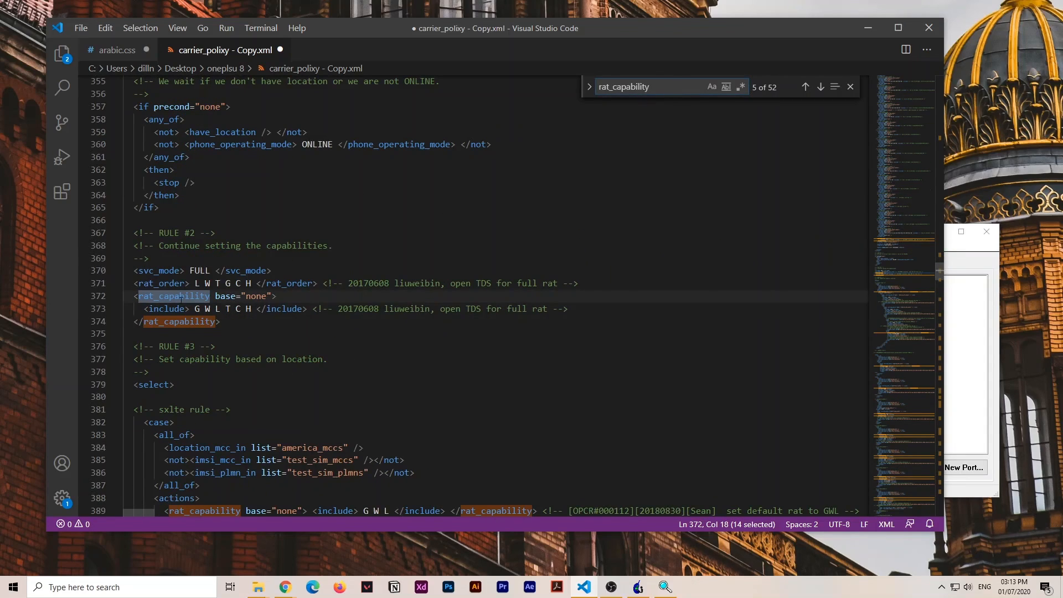
pyautogui.write('5G')
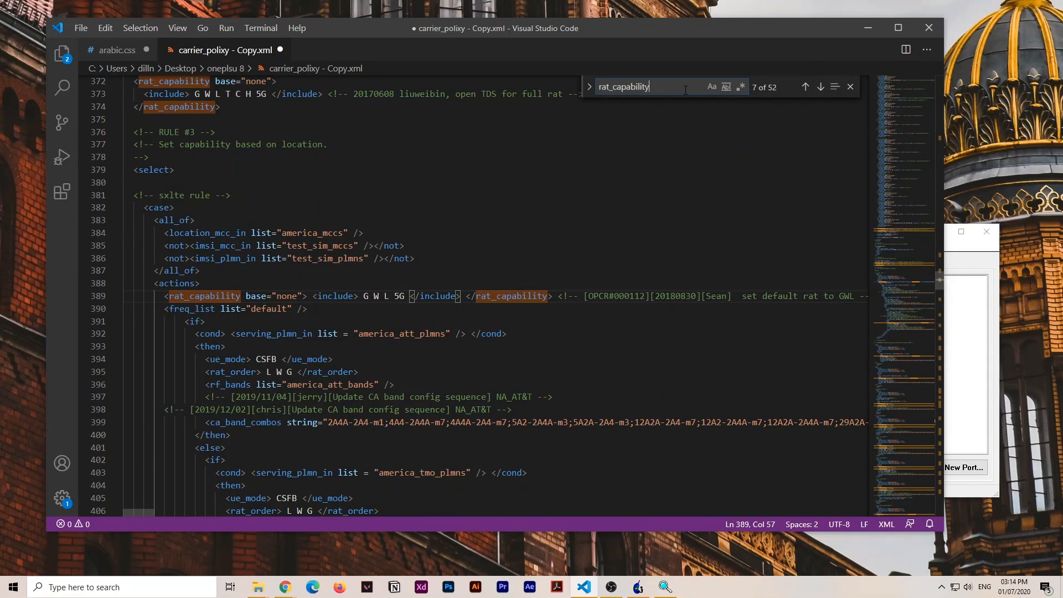
pyautogui.click(818, 87)
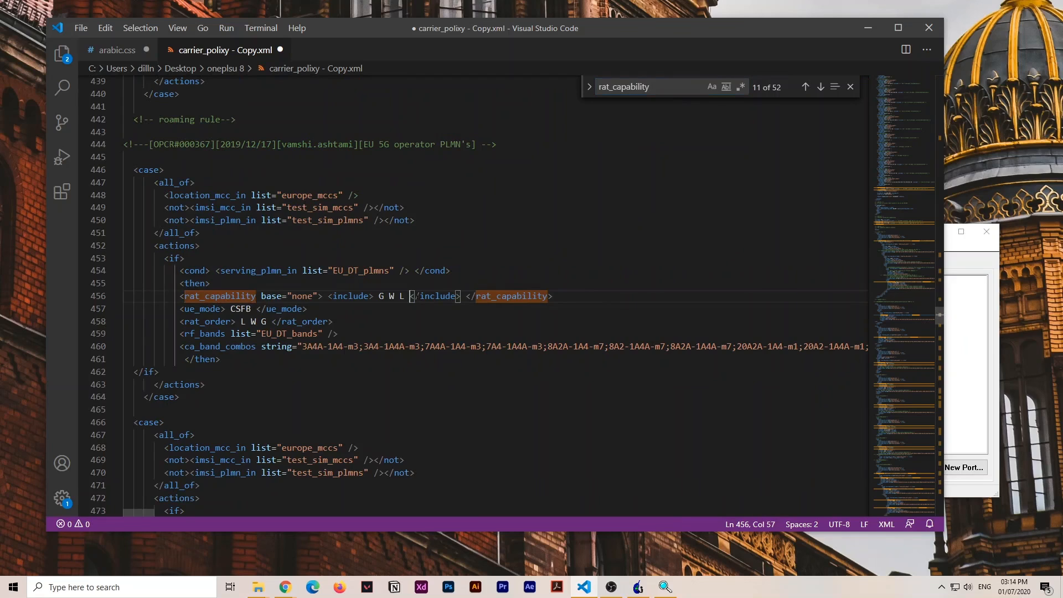
pyautogui.write('5G')
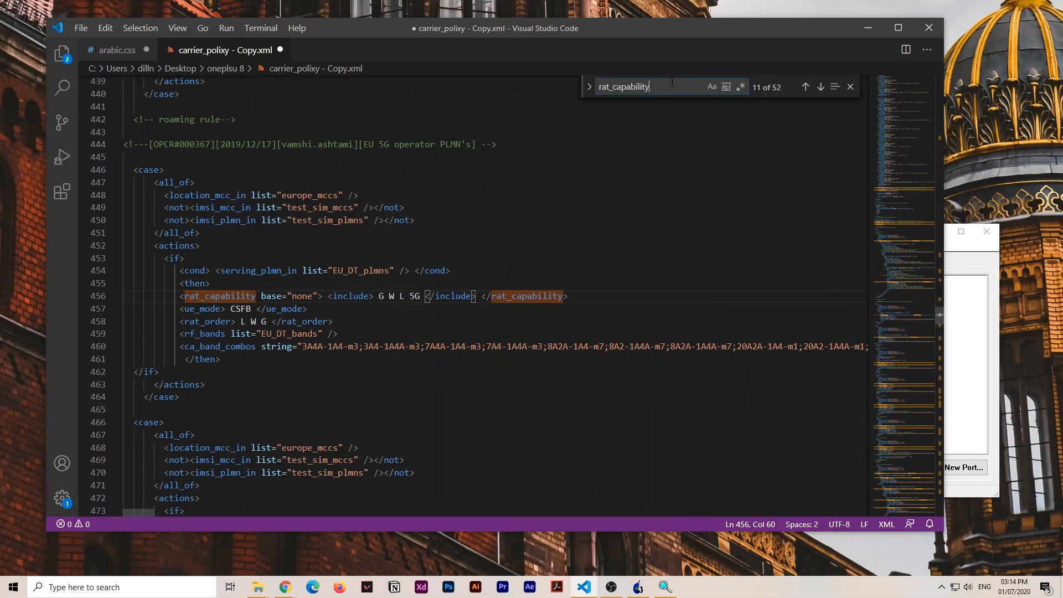
pyautogui.click(820, 87)
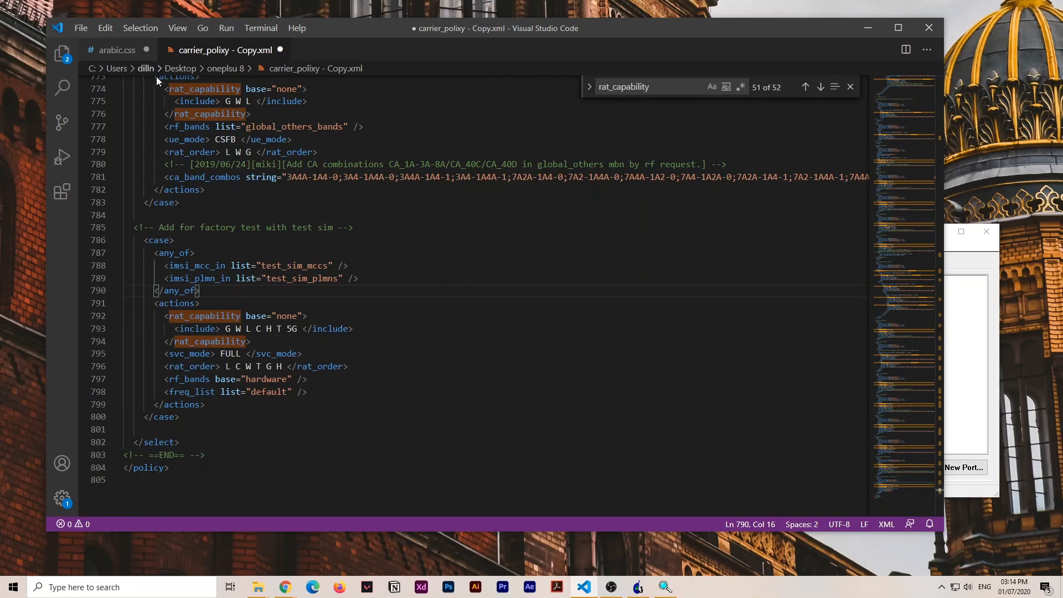
pyautogui.click(79, 28)
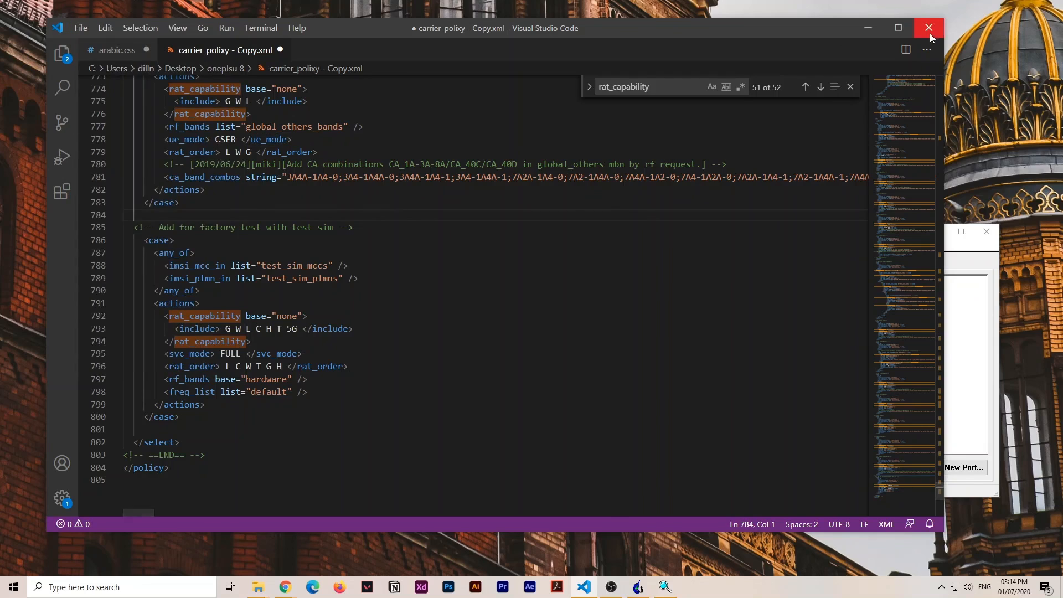
# Close VS Code and select carrier_policy in the oneplsu 8 folder
pyautogui.click(928, 27)
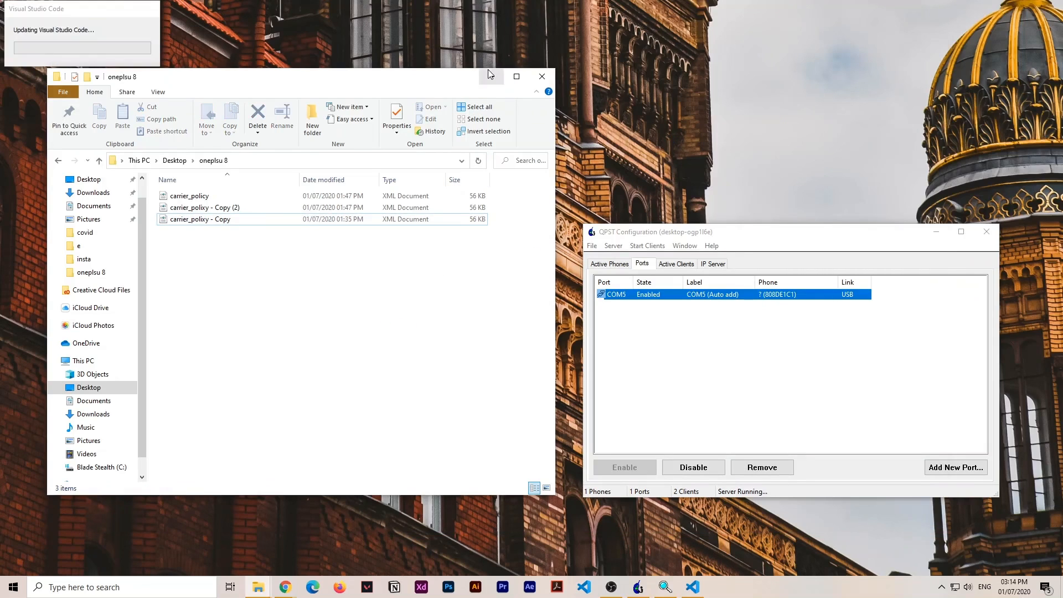
pyautogui.click(190, 196)
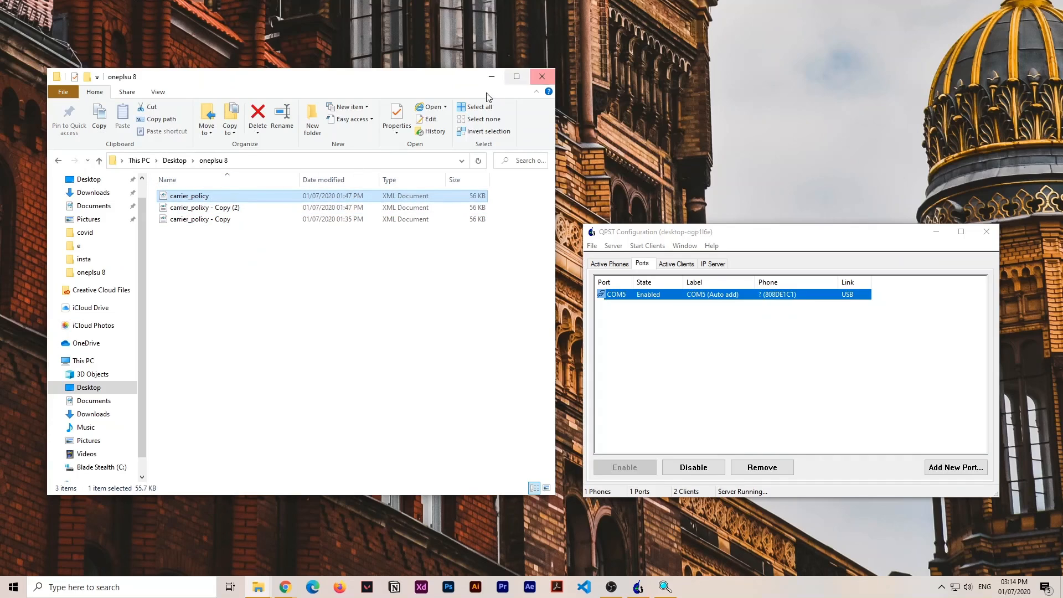
pyautogui.moveTo(637, 568)
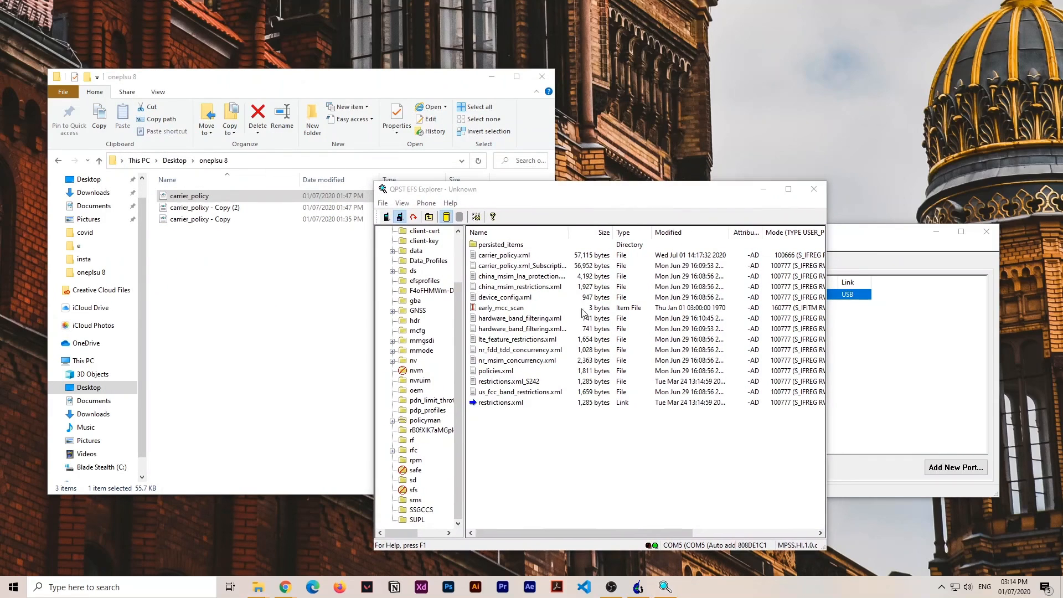
# Start Write File to Phone for /policyman/, browsing to carrier_policy as the source file
pyautogui.rightClick(504, 254)
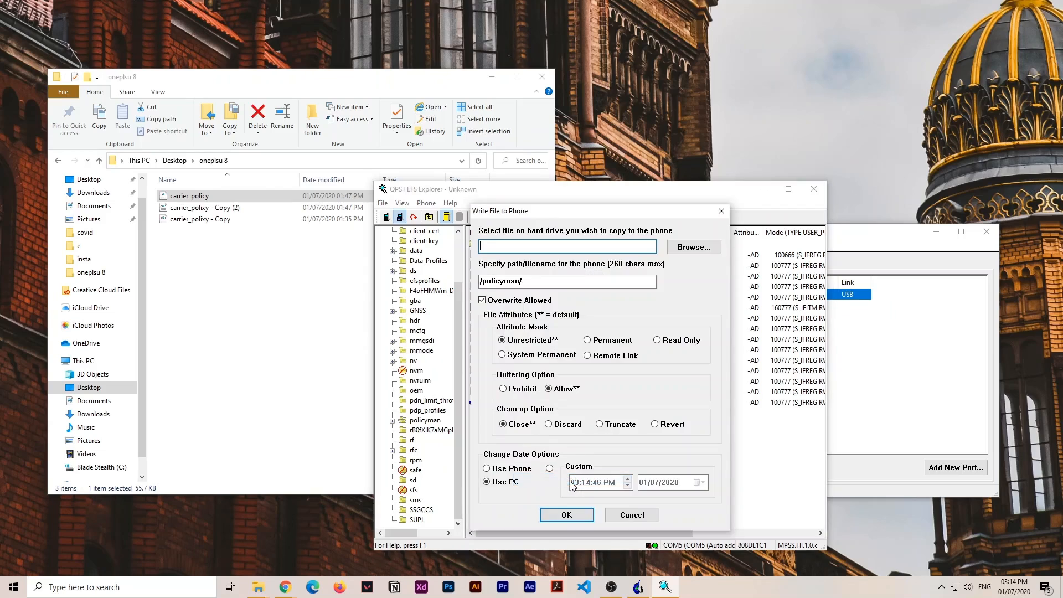
pyautogui.click(692, 246)
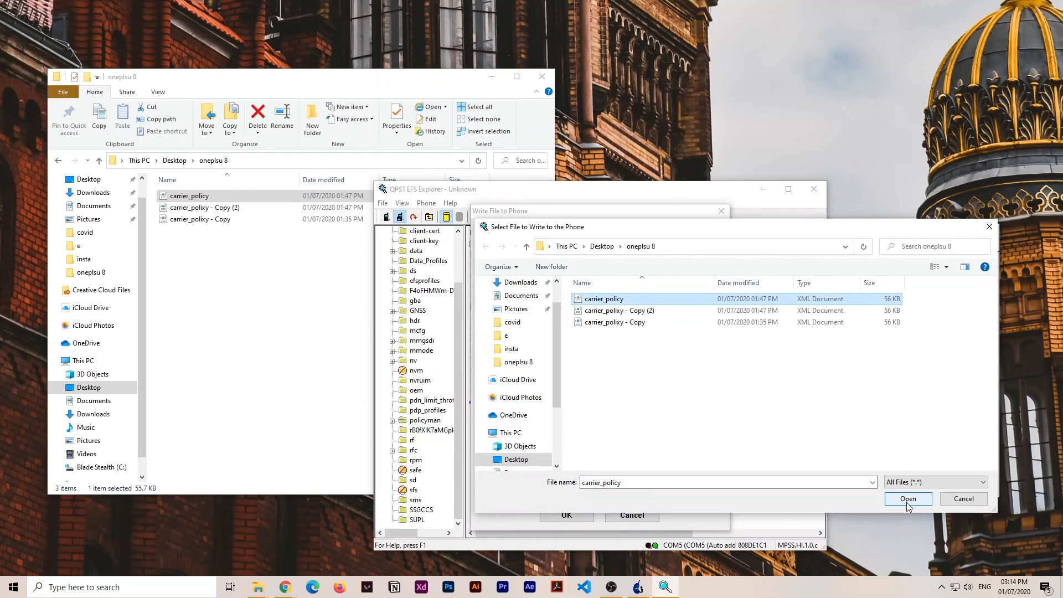
pyautogui.click(907, 499)
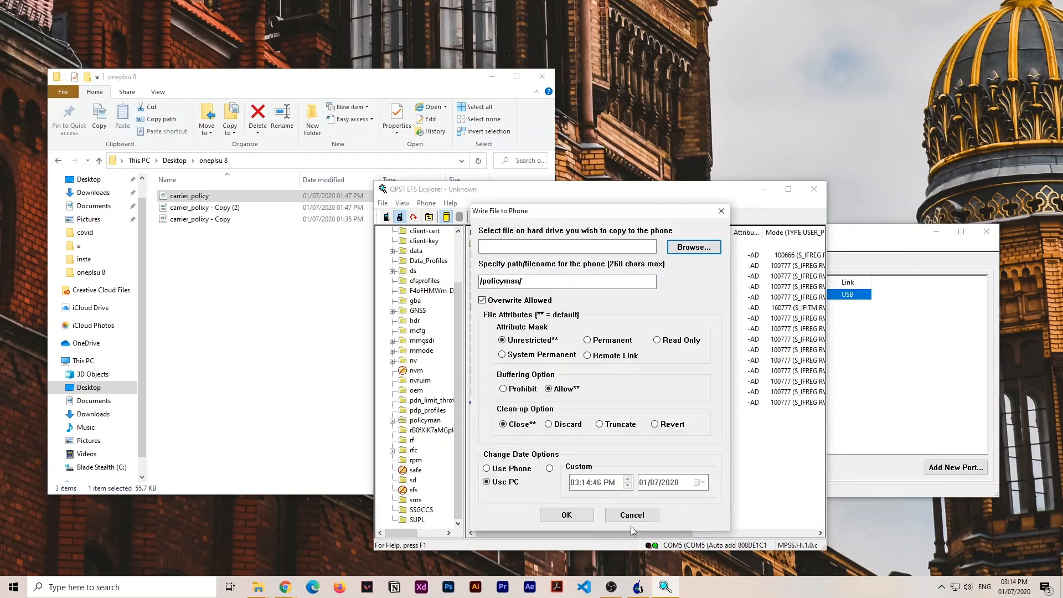